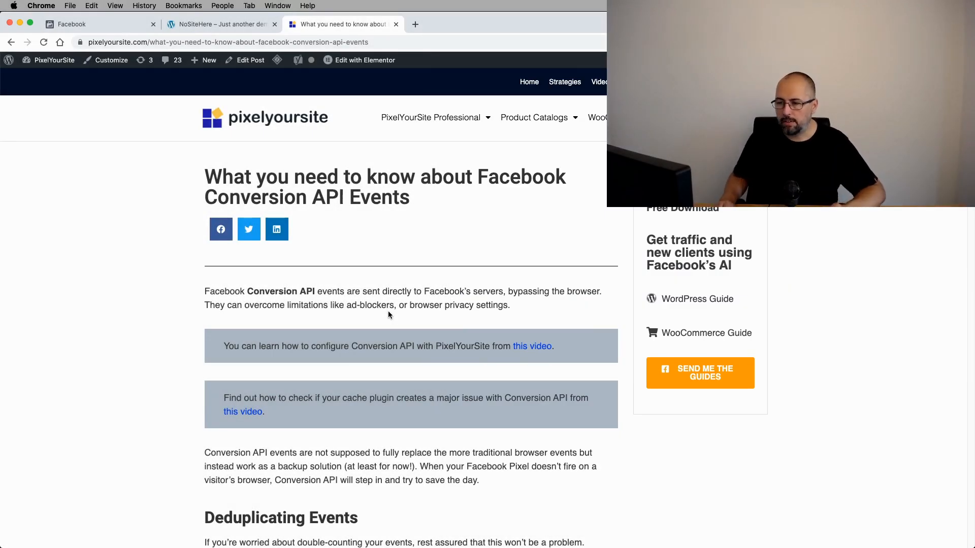
# - Scroll the PixelYourSite Conversion API article down to the Matching and User Data Keys sections
pyautogui.scroll(-3)
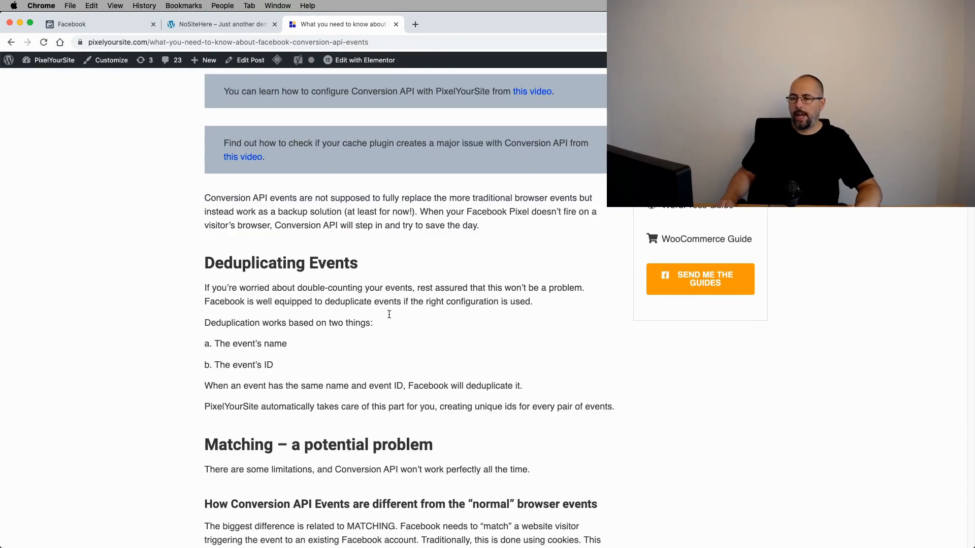
pyautogui.scroll(-3)
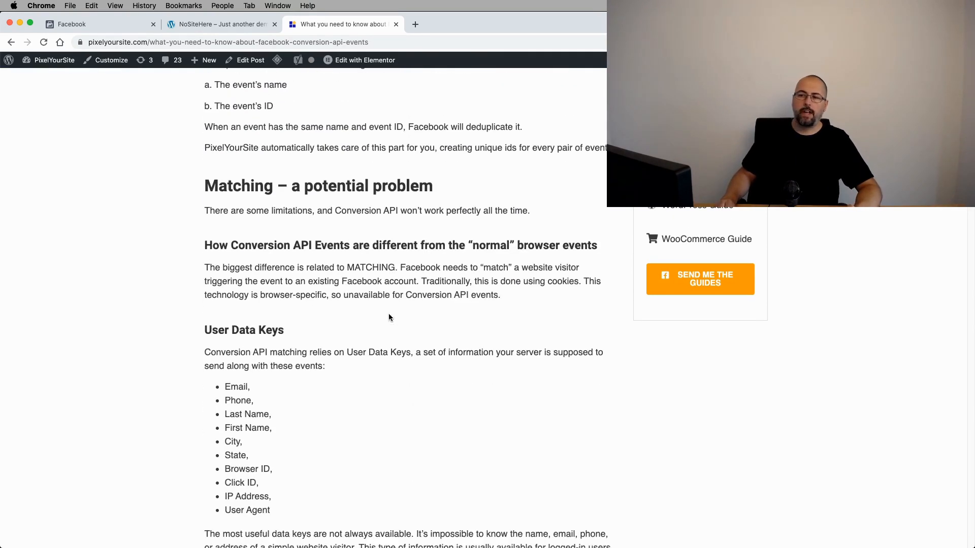
pyautogui.scroll(-3)
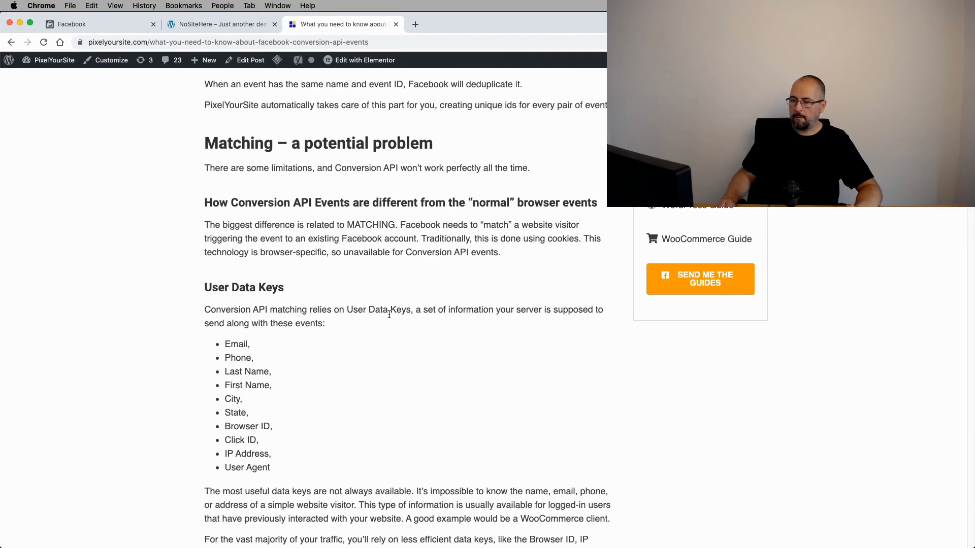
pyautogui.moveTo(385, 321)
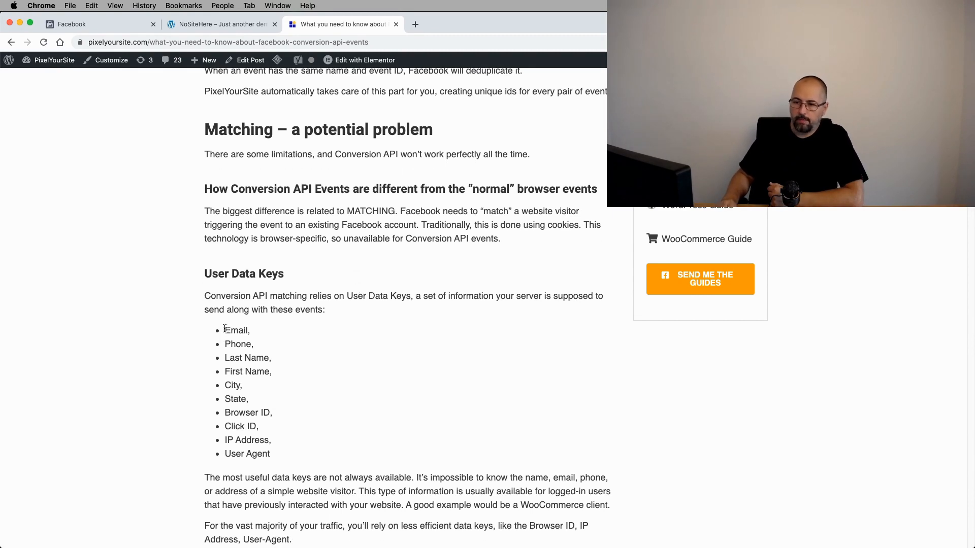
pyautogui.moveTo(225, 358)
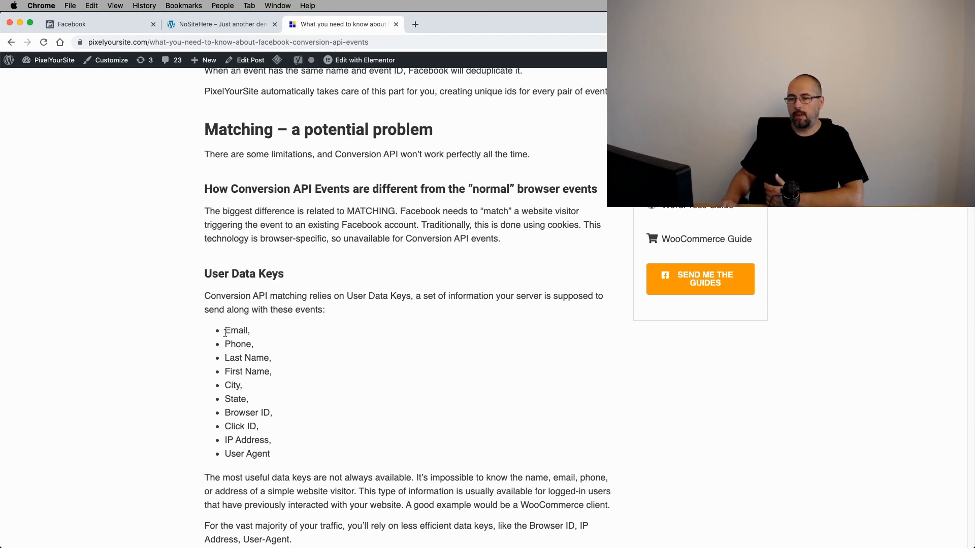
pyautogui.moveTo(230, 395)
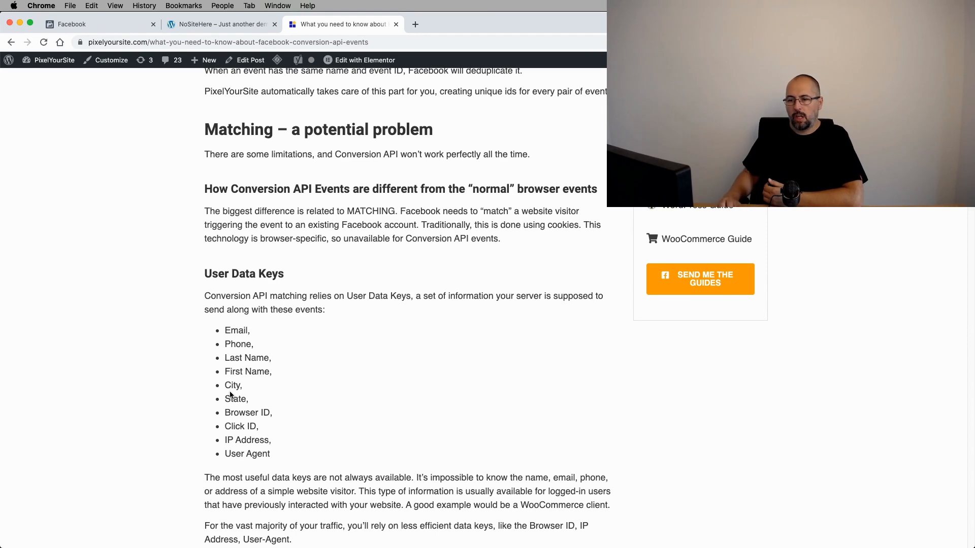
pyautogui.moveTo(222, 330)
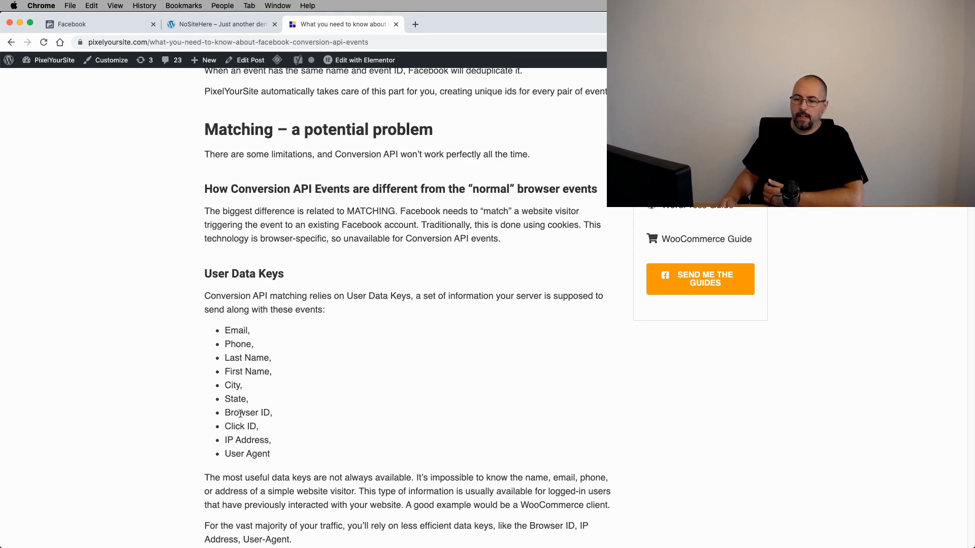
pyautogui.moveTo(277, 416)
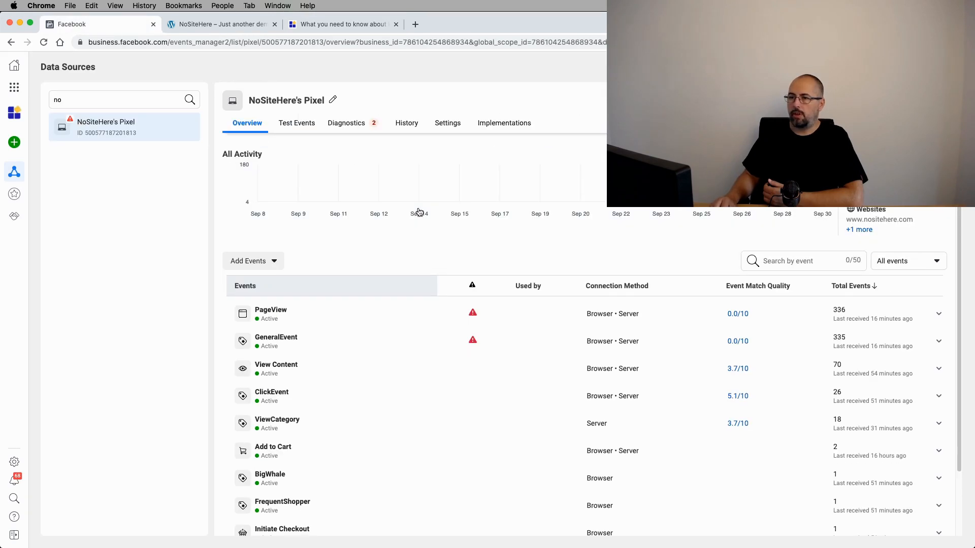
pyautogui.moveTo(419, 211)
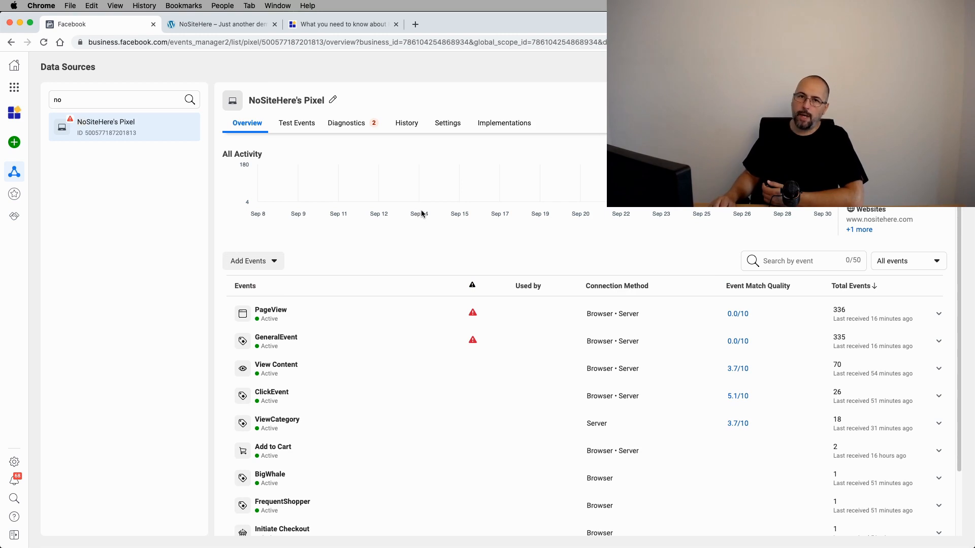
pyautogui.moveTo(684, 227)
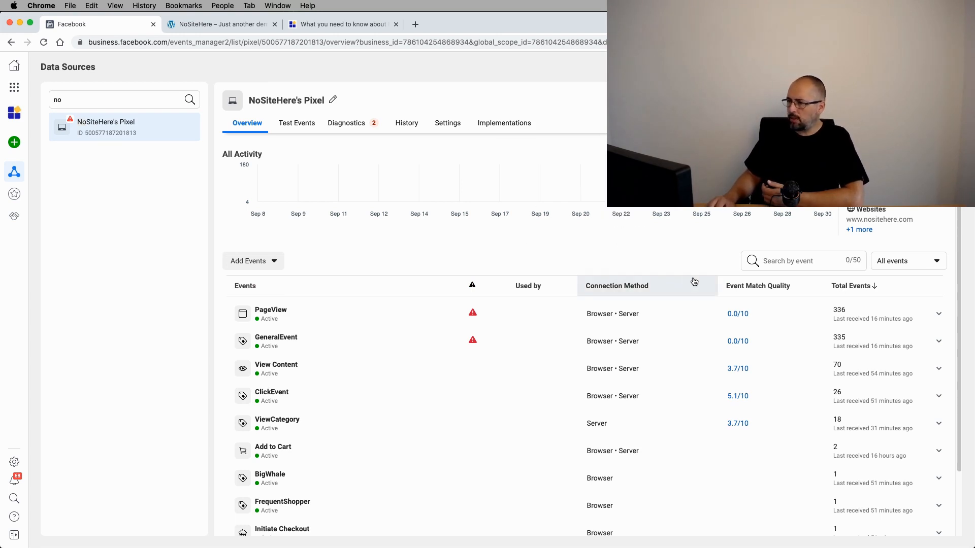
pyautogui.moveTo(766, 342)
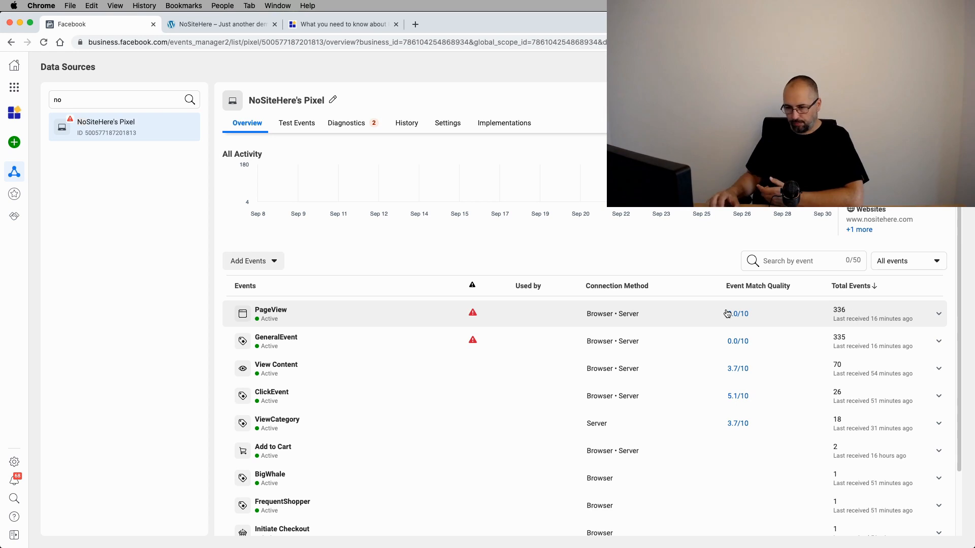
pyautogui.moveTo(675, 386)
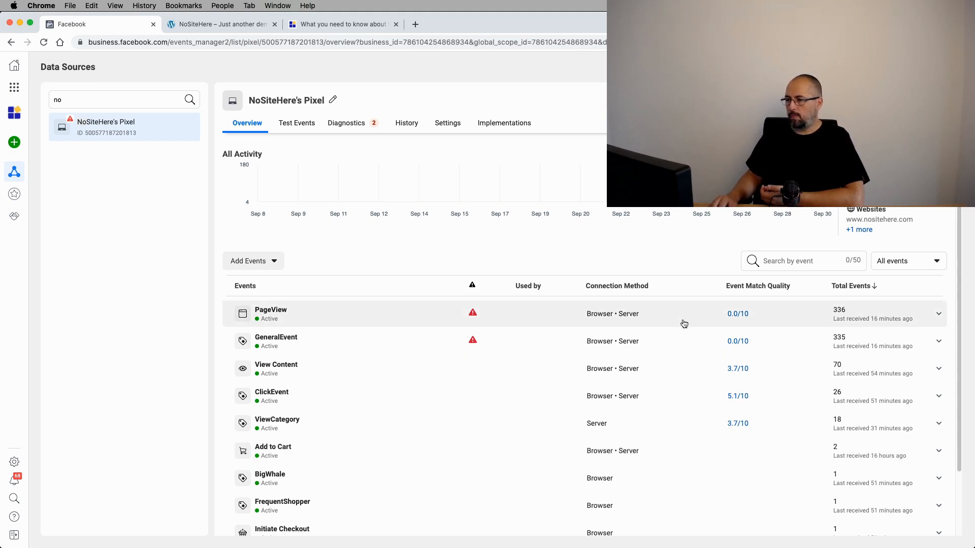
pyautogui.moveTo(671, 300)
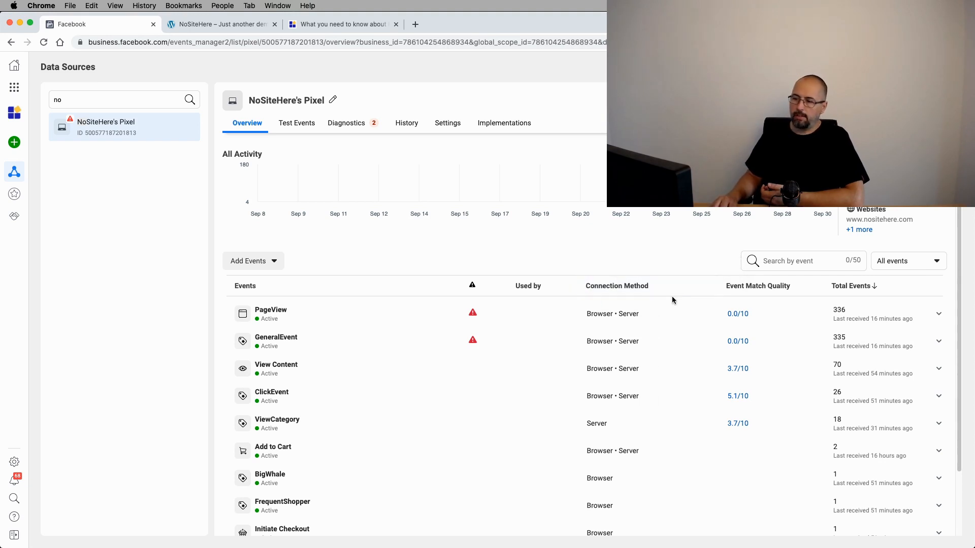
pyautogui.moveTo(649, 319)
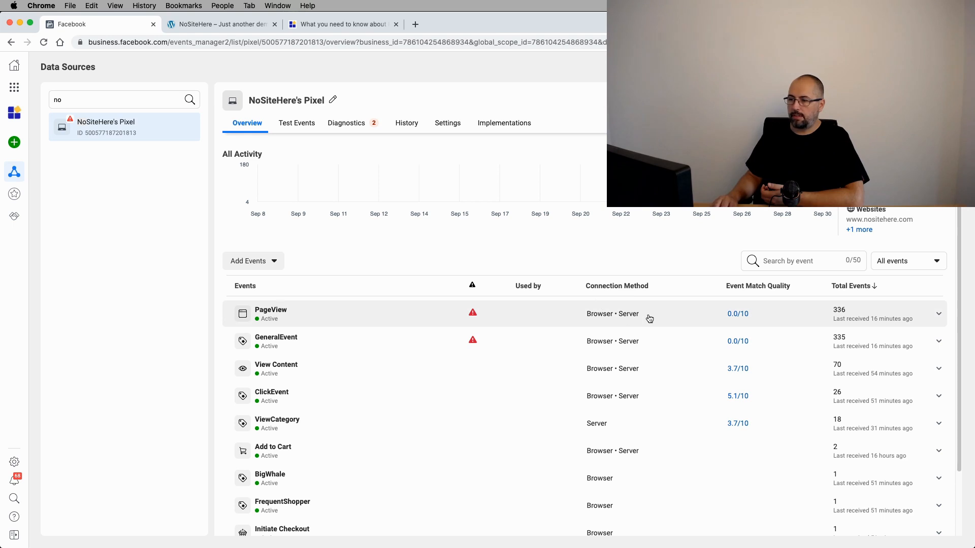
pyautogui.moveTo(619, 465)
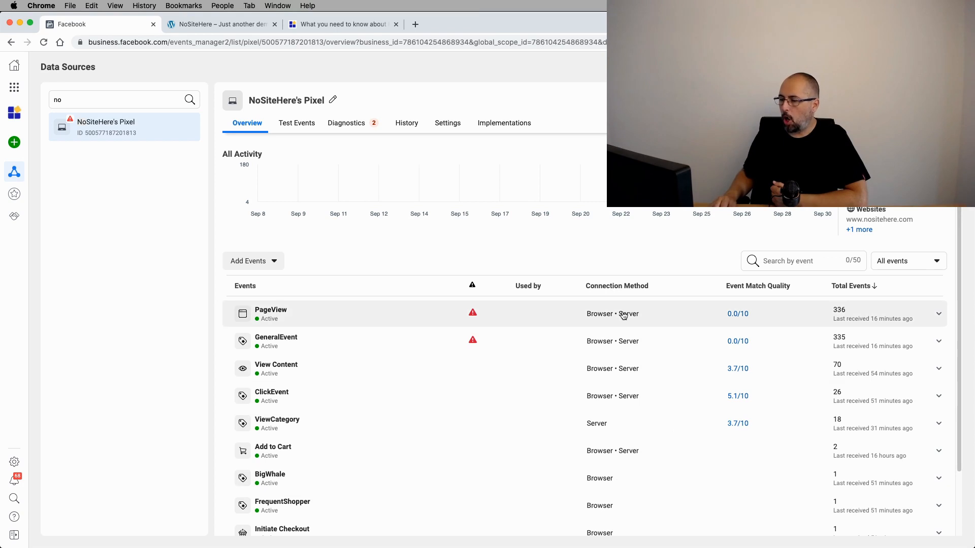
pyautogui.moveTo(658, 357)
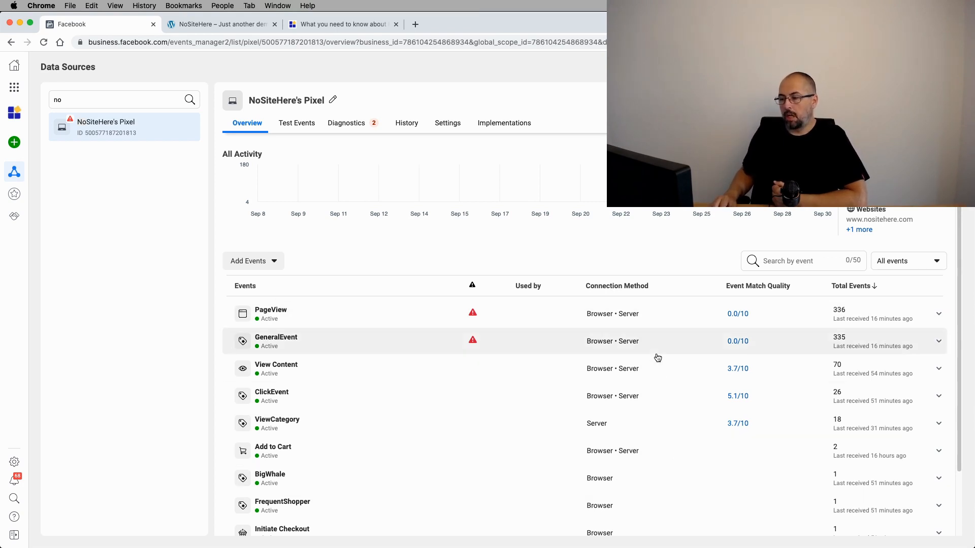
pyautogui.moveTo(648, 317)
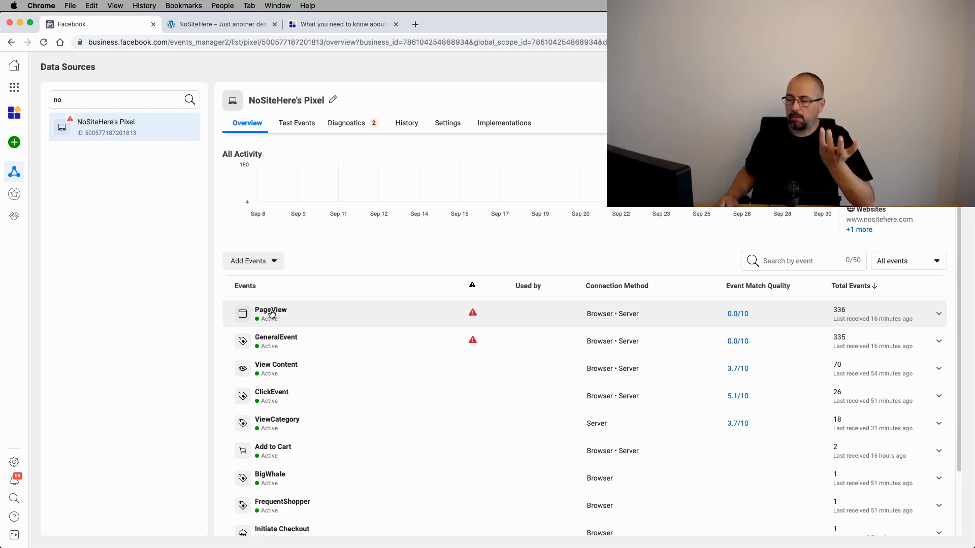
pyautogui.moveTo(453, 326)
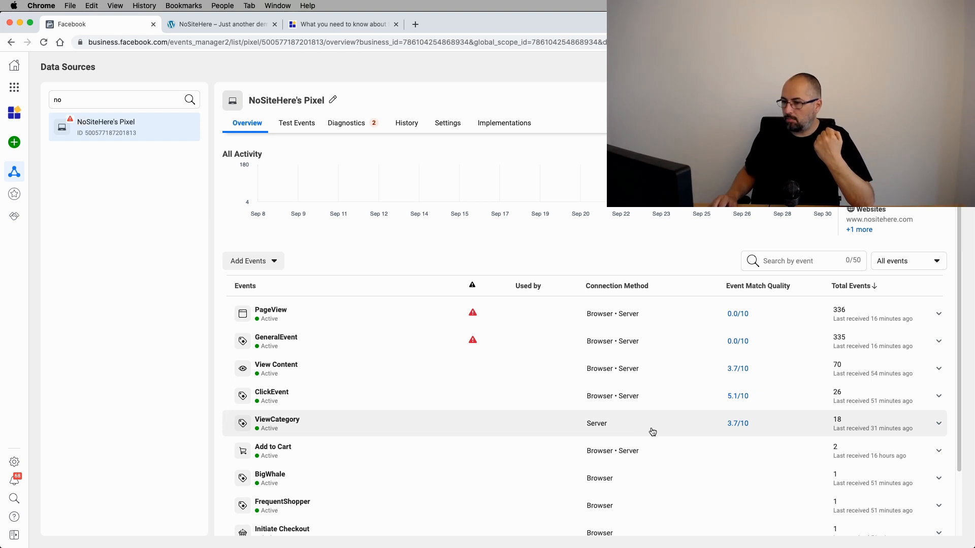
pyautogui.moveTo(574, 434)
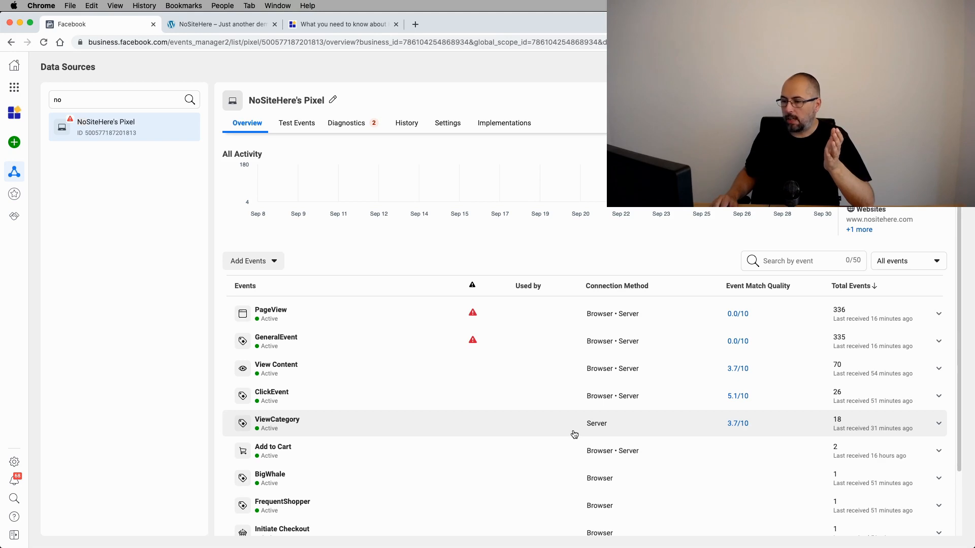
pyautogui.moveTo(560, 429)
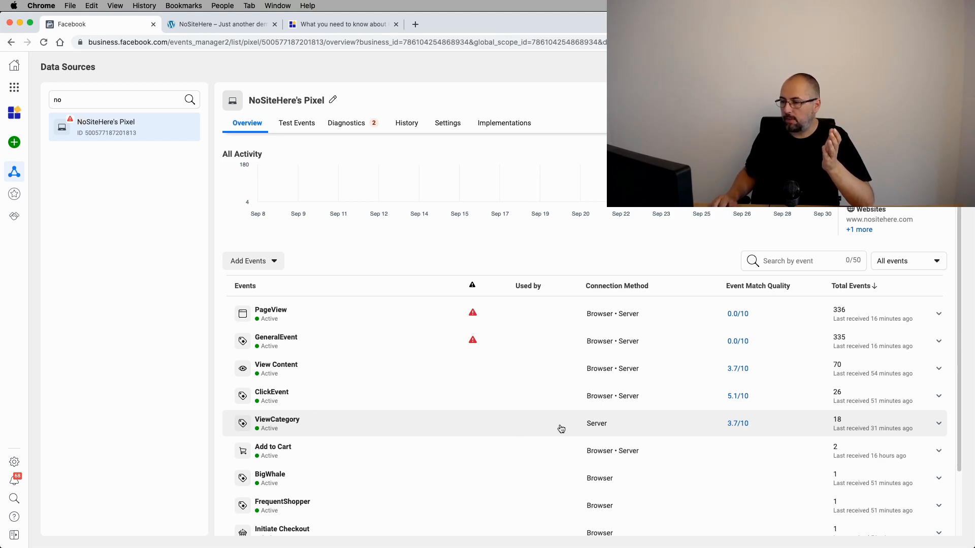
pyautogui.moveTo(563, 428)
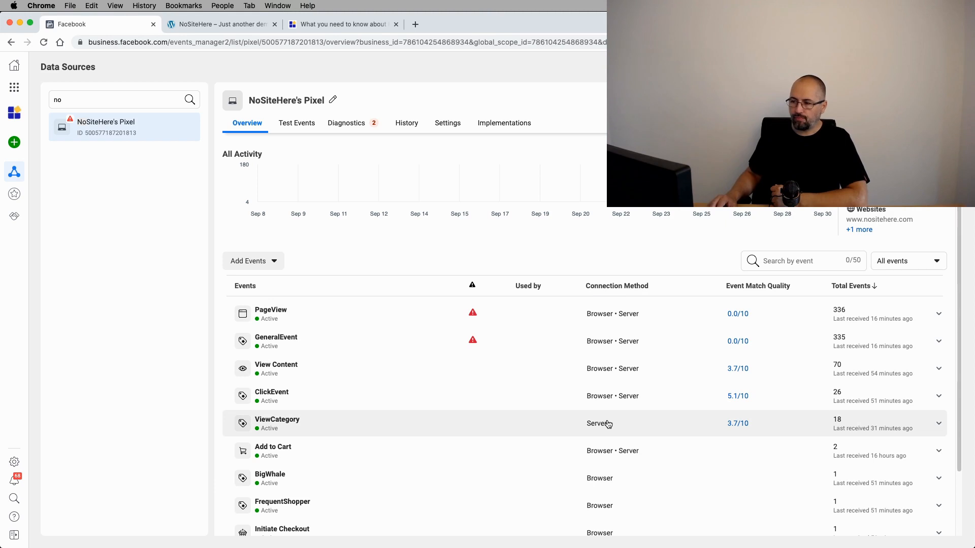
pyautogui.moveTo(609, 413)
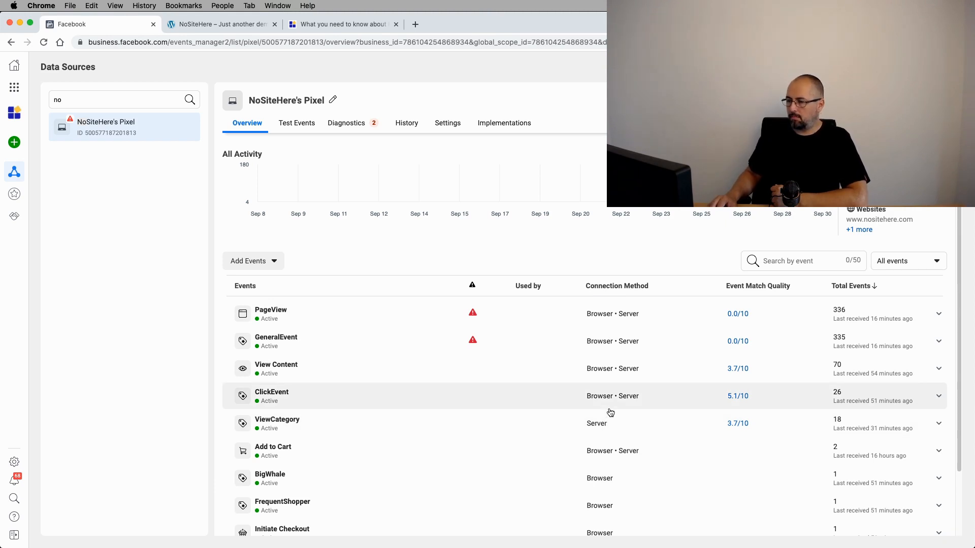
pyautogui.moveTo(610, 449)
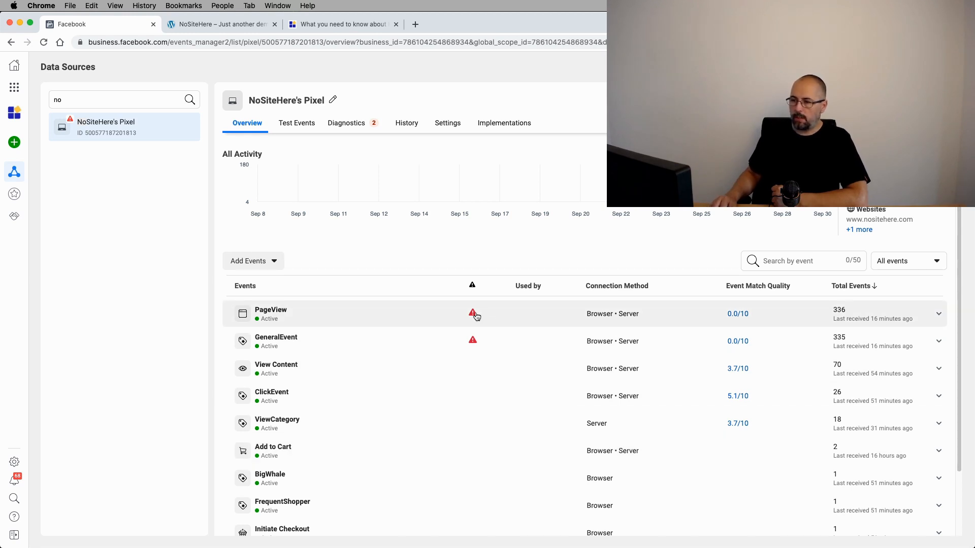
pyautogui.click(473, 313)
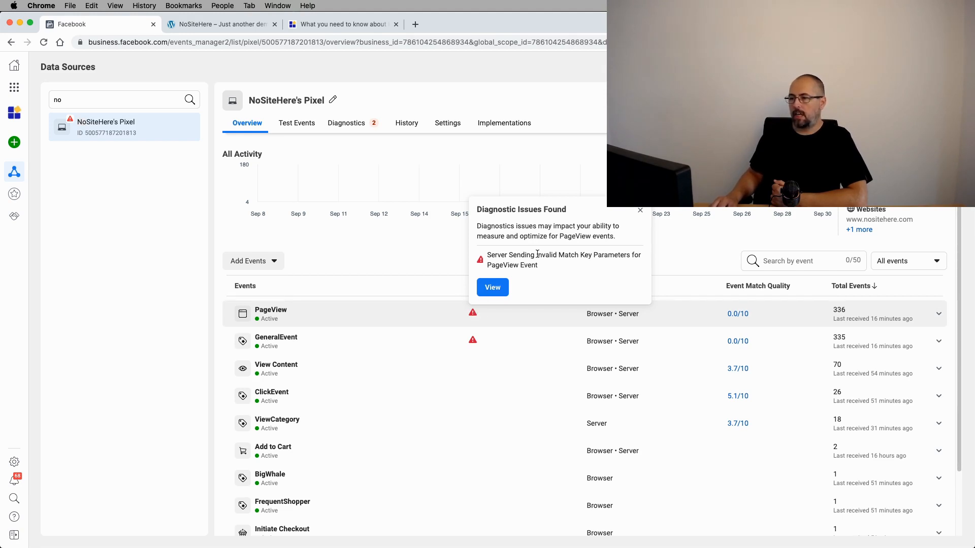
pyautogui.moveTo(529, 272)
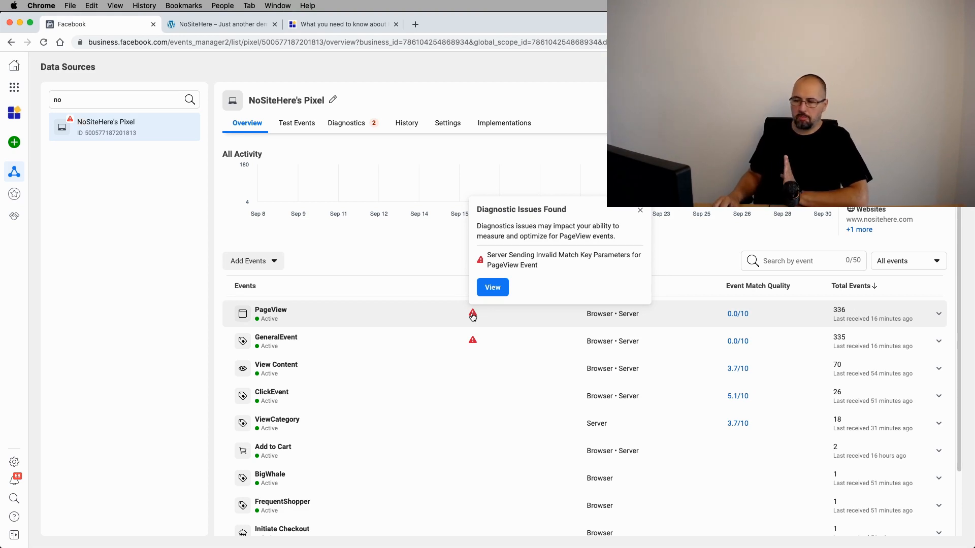
pyautogui.click(640, 210)
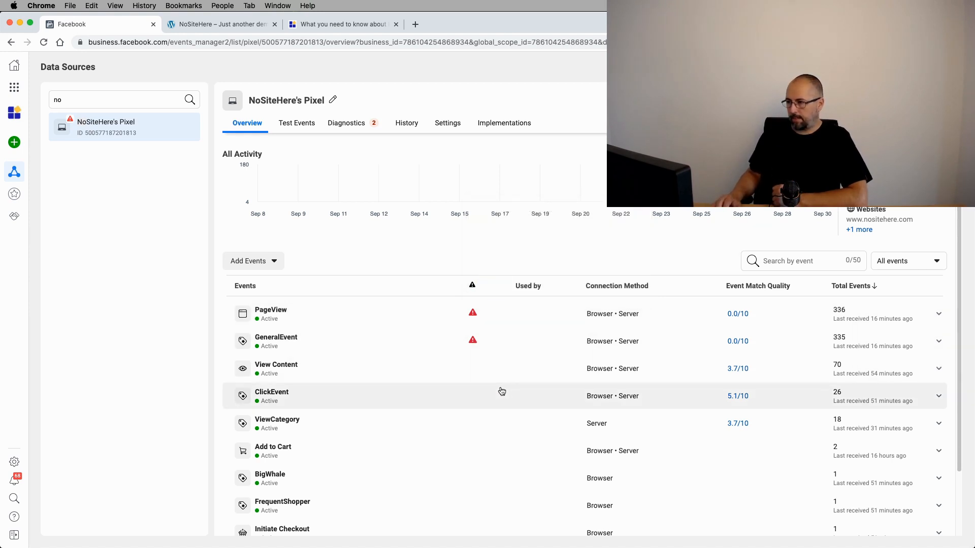
pyautogui.moveTo(711, 319)
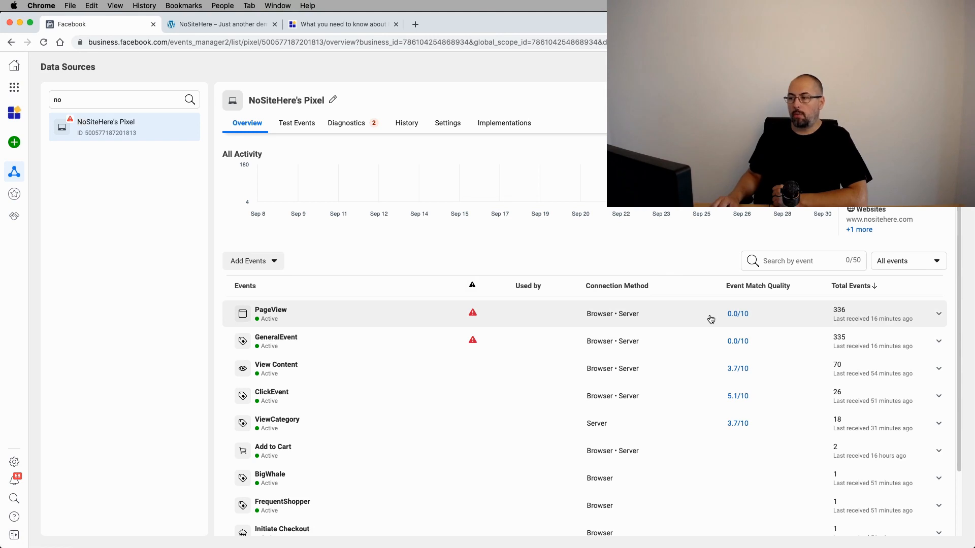